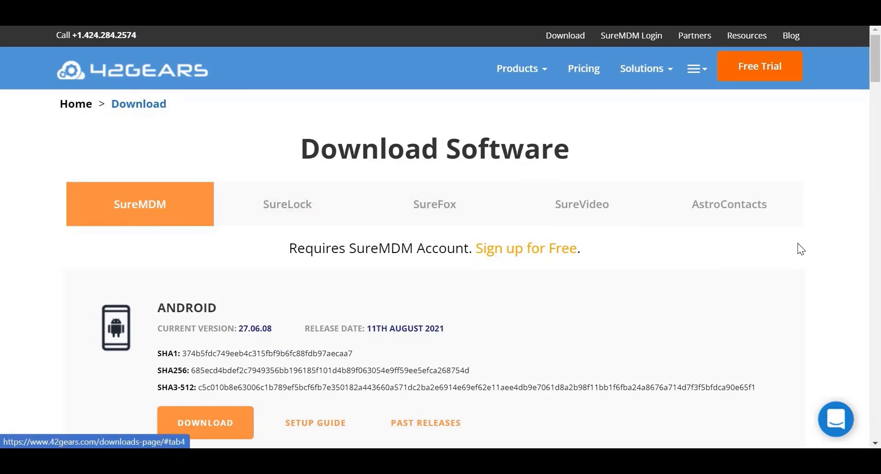
- Open the SureMDM Agent settings and begin editing the Account ID
scroll("down", 3)
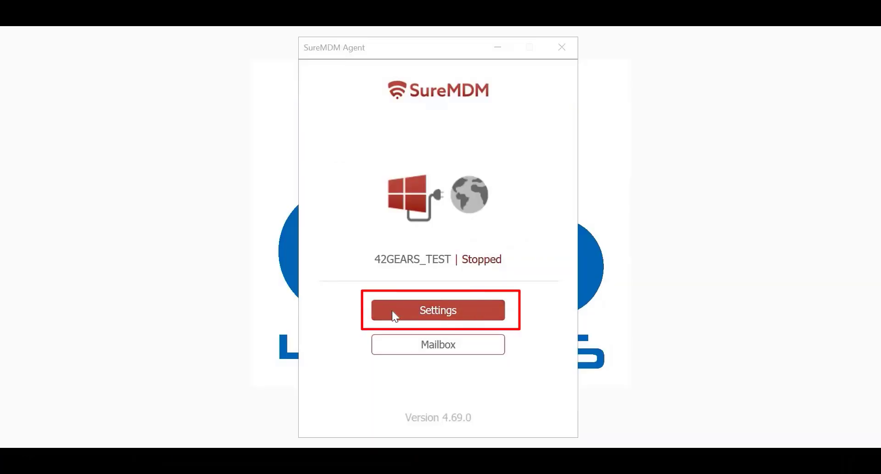
left_click(437, 310)
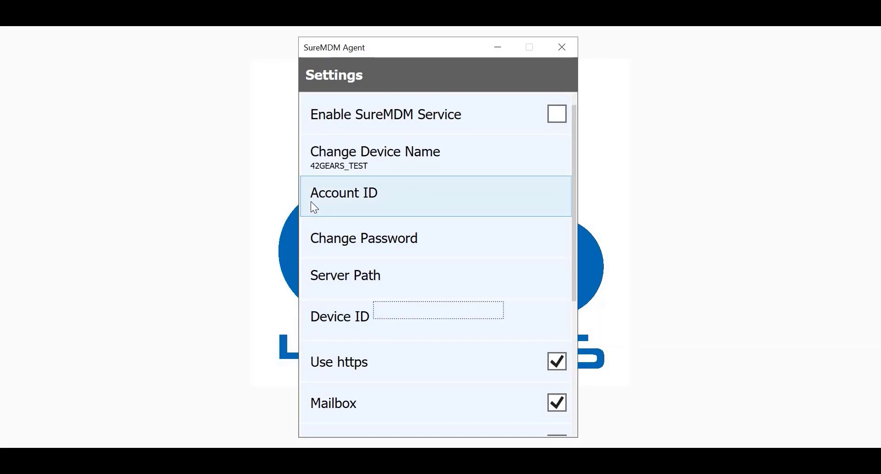
left_click(343, 192)
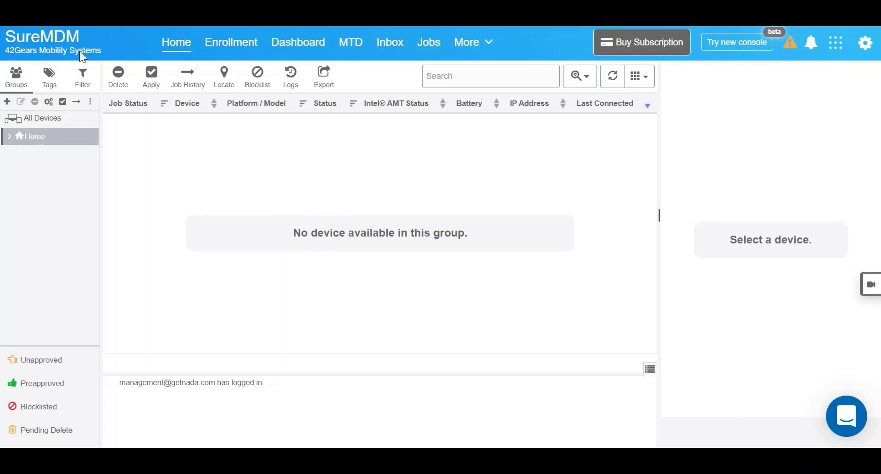
mouse_move(865, 42)
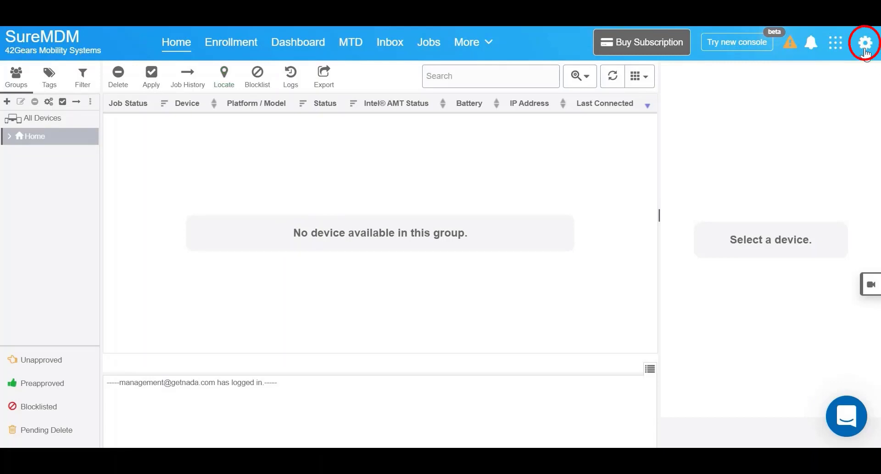
- Open the web console's gear-icon settings while the Home group is empty
left_click(865, 42)
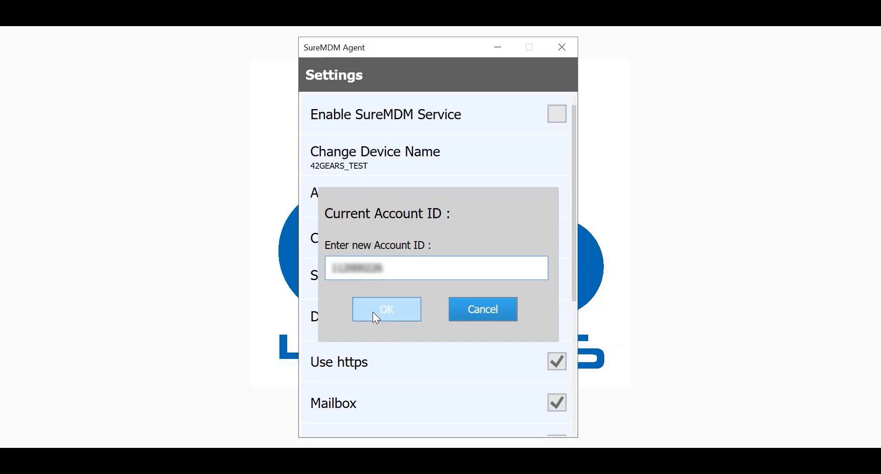
- Confirm the new account ID, enable SureMDM Service, and go back from agent settings
left_click(386, 309)
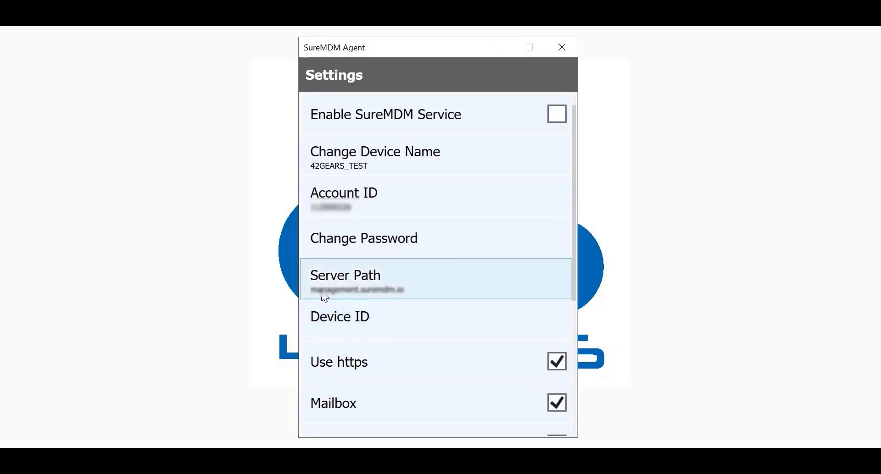
mouse_move(295, 289)
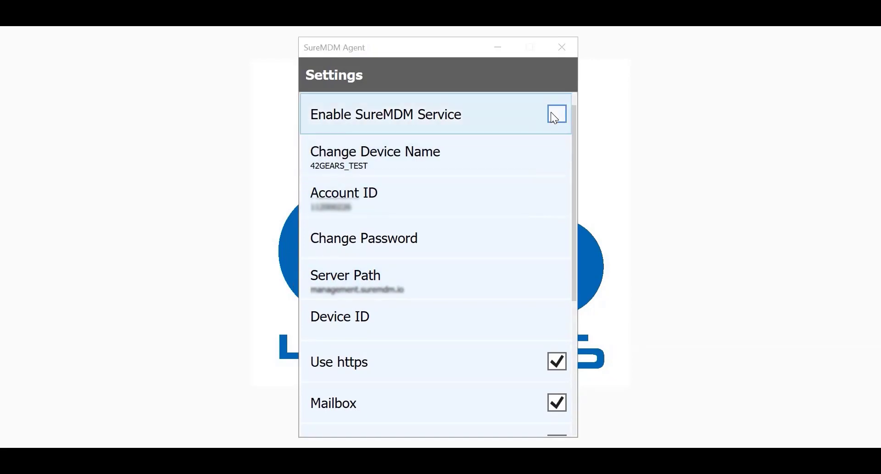
left_click(556, 114)
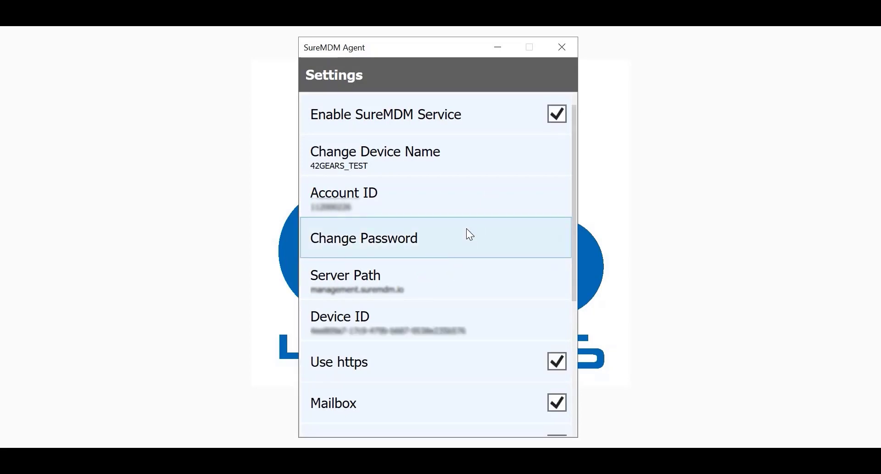
scroll("down", 3)
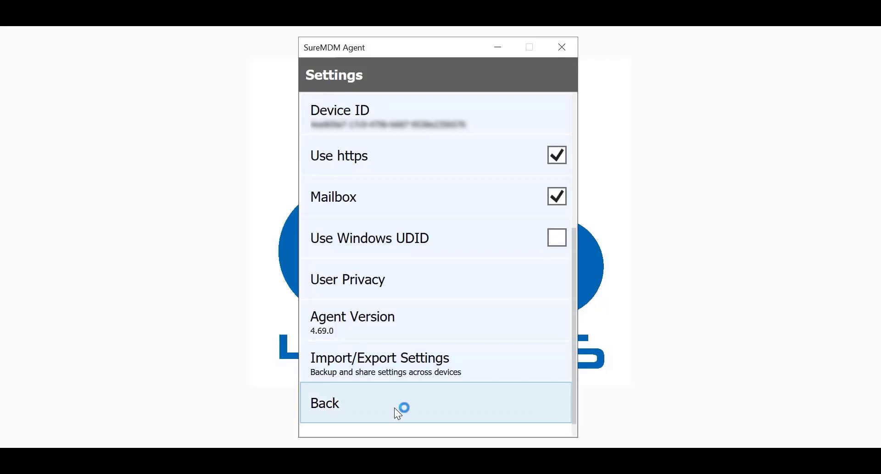
left_click(393, 404)
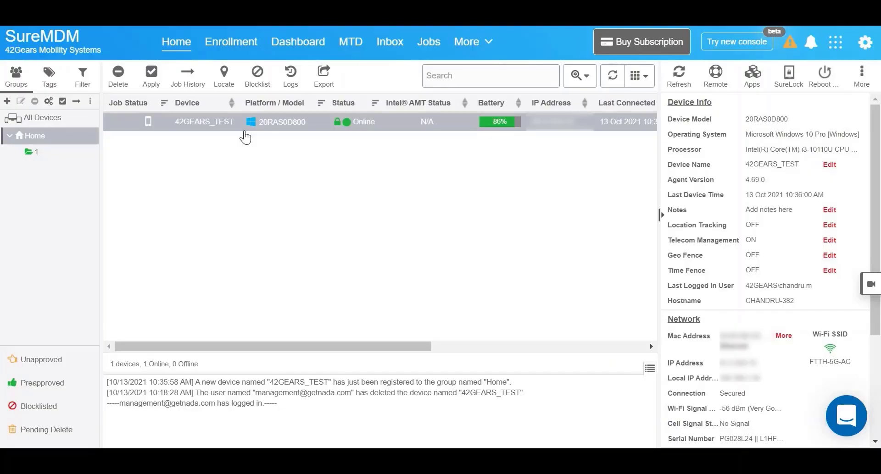
mouse_move(312, 137)
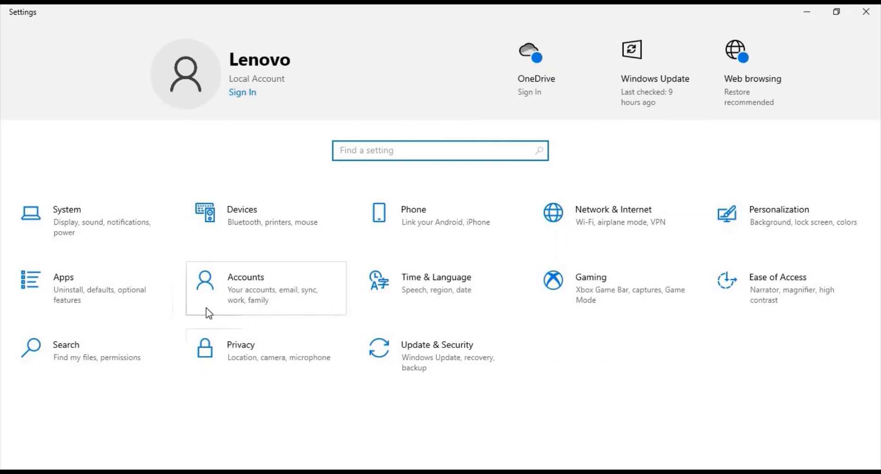
- Go to Accounts > Access work or school and choose Enroll only in device management
left_click(245, 277)
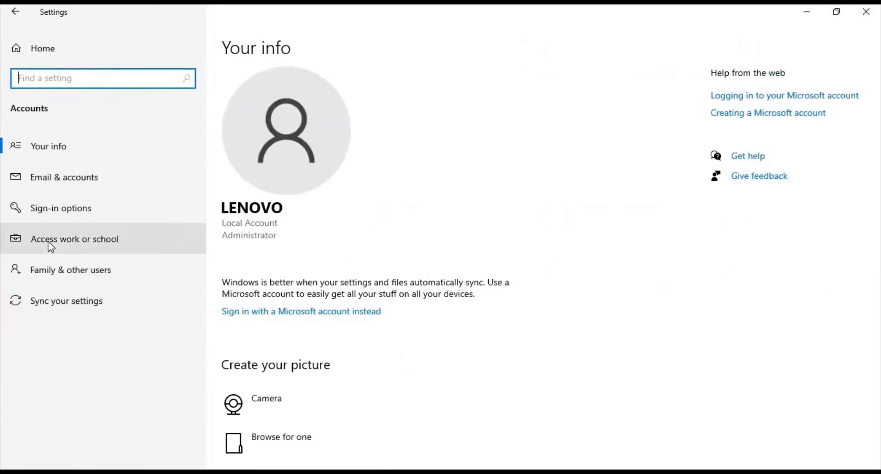
mouse_move(58, 250)
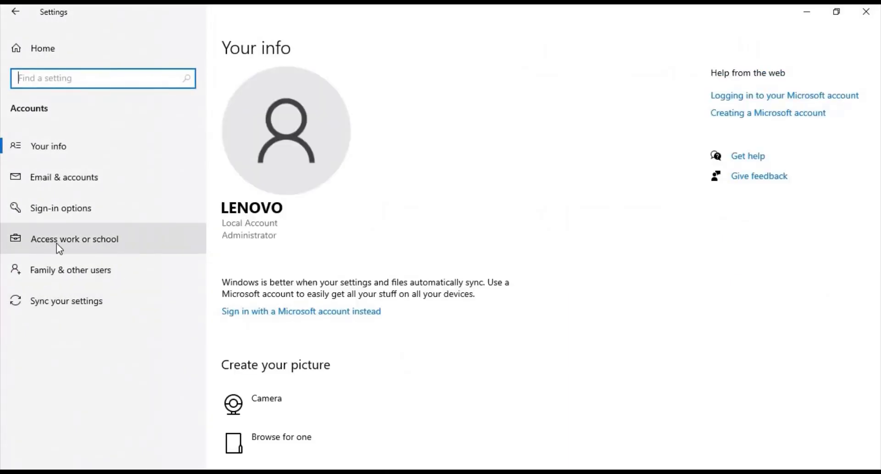
left_click(74, 239)
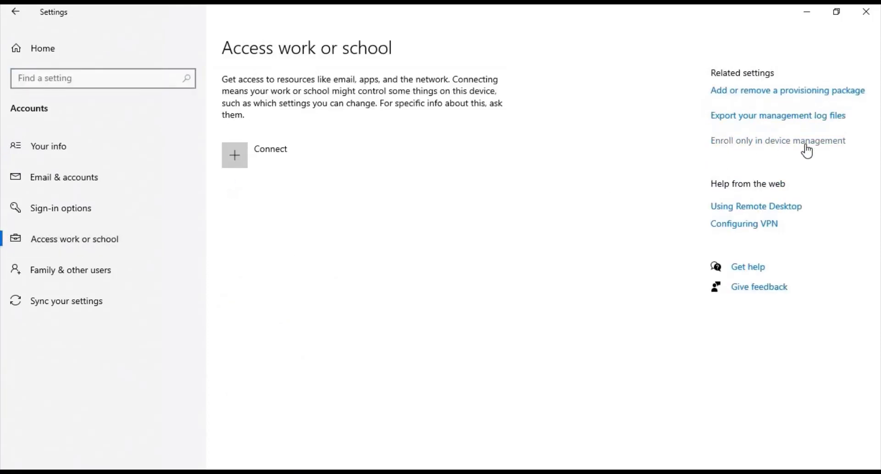
mouse_move(726, 149)
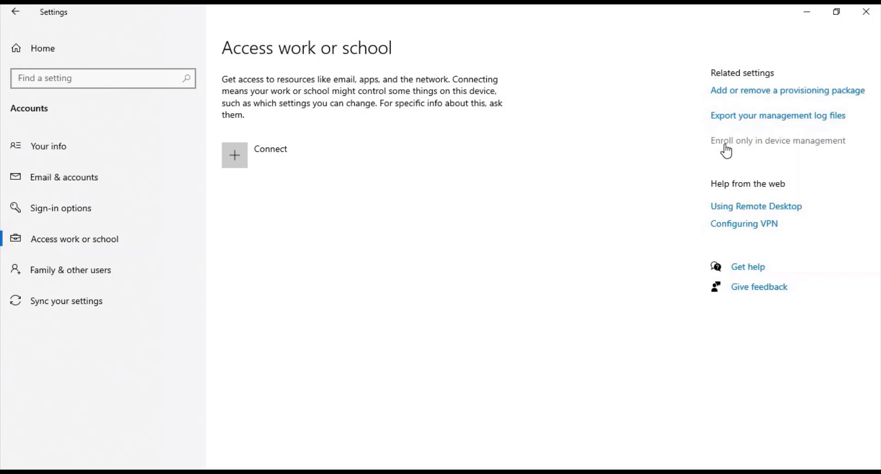
left_click(235, 155)
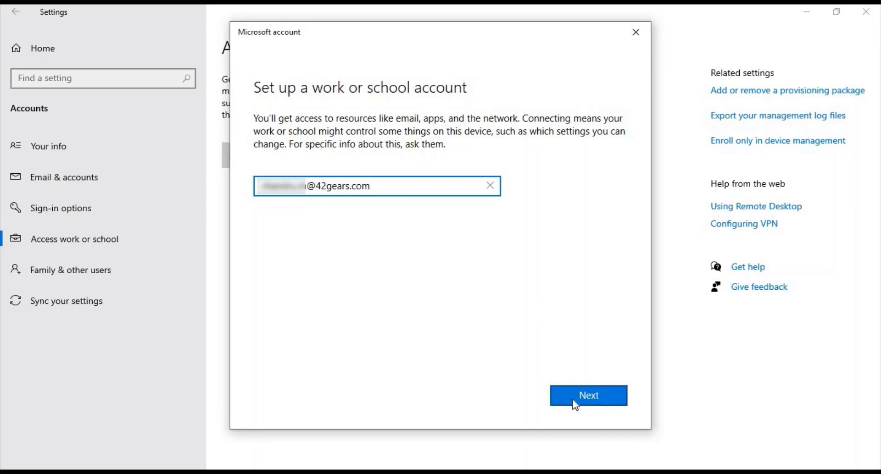
- Submit the 42gears.com email with MDM server URL management.suremdm.io
left_click(587, 395)
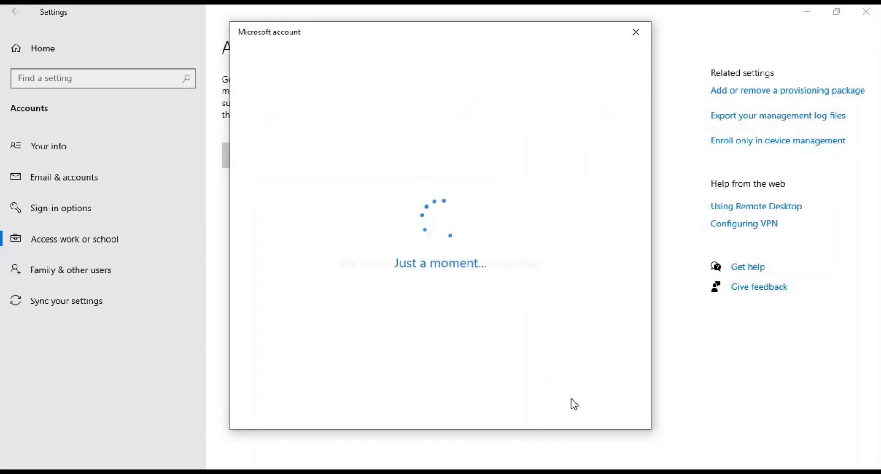
left_click(588, 395)
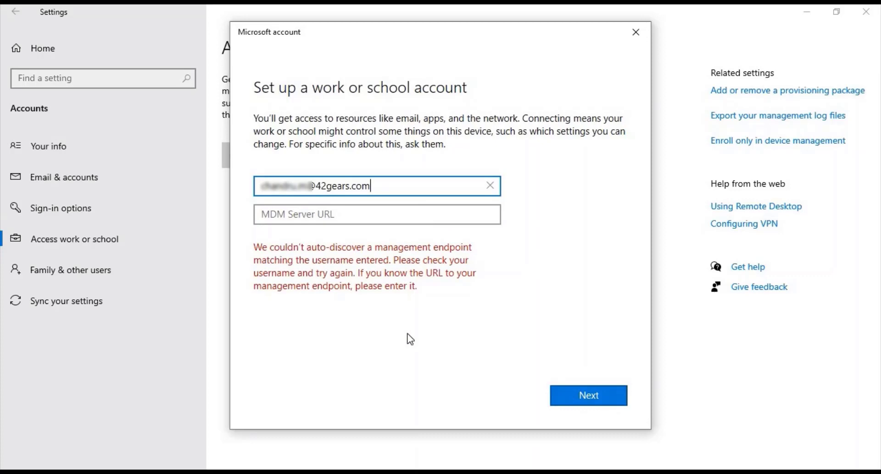
left_click(376, 215)
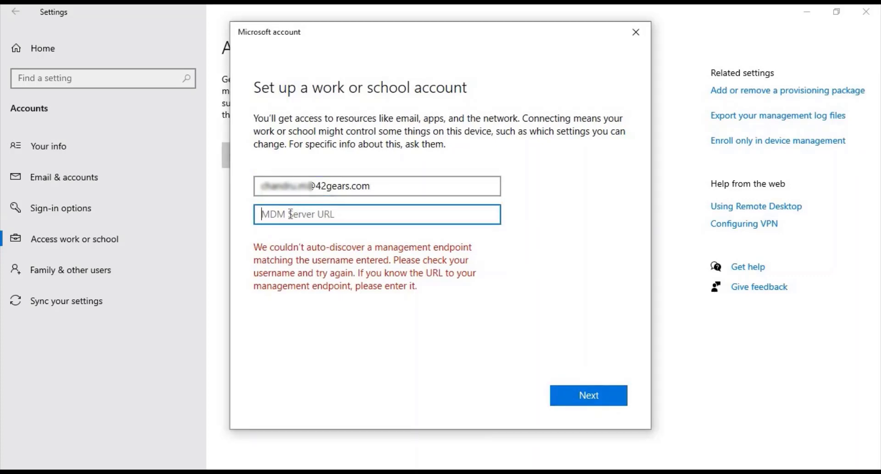
type("management.suremdm.io")
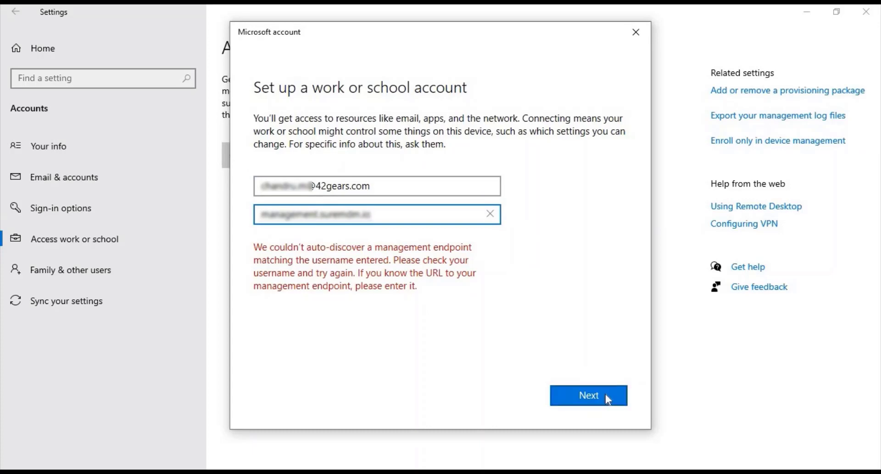
left_click(588, 395)
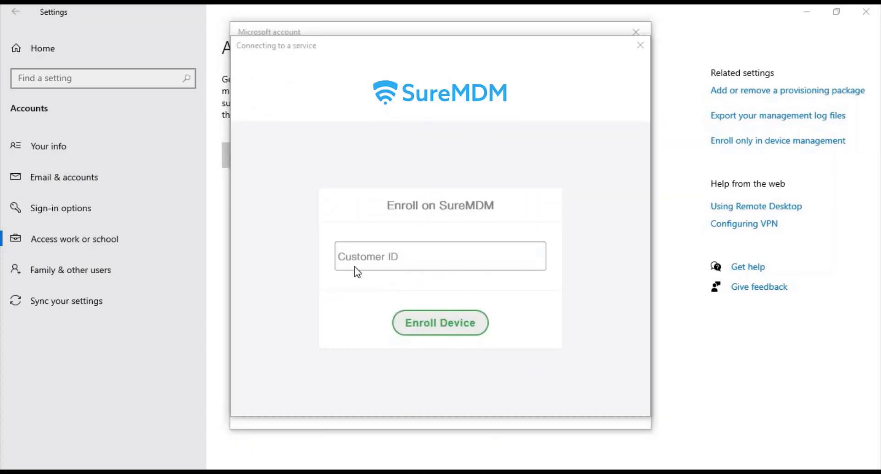
- Enter the Customer ID, enroll the device, and dismiss the Got it notice
left_click(440, 257)
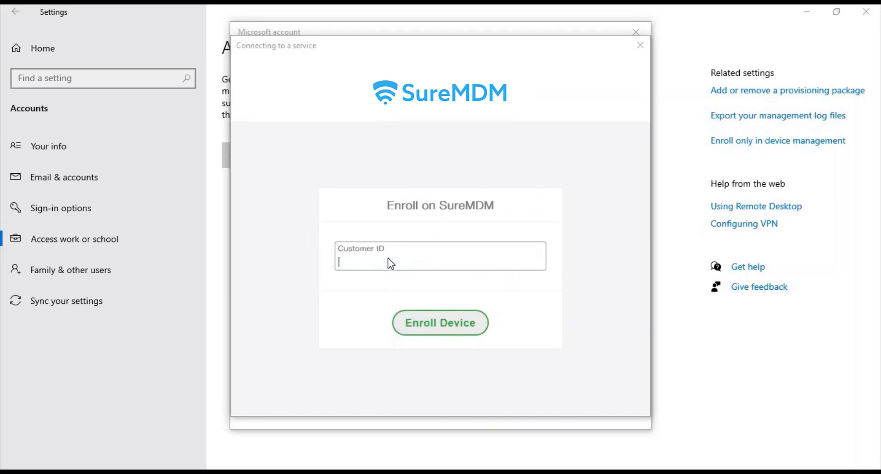
type("customerID")
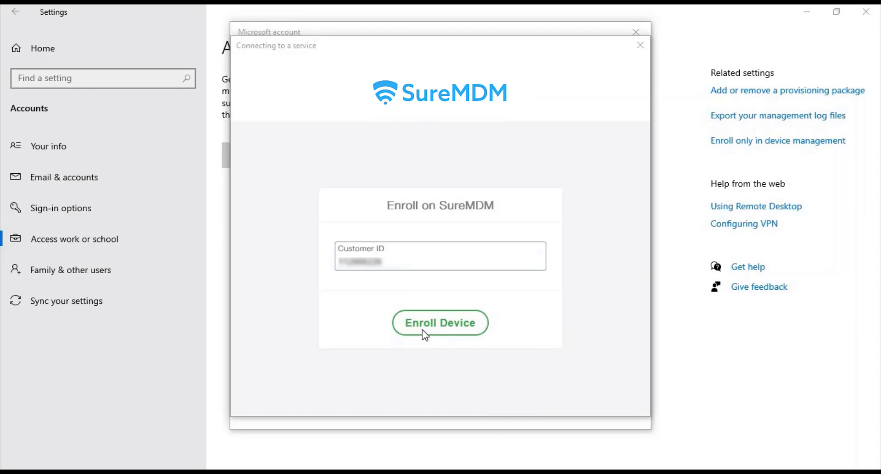
left_click(440, 323)
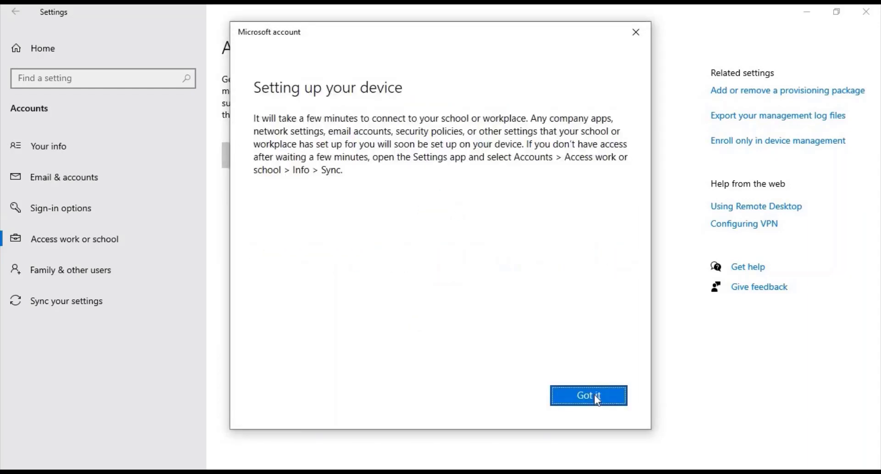
left_click(589, 395)
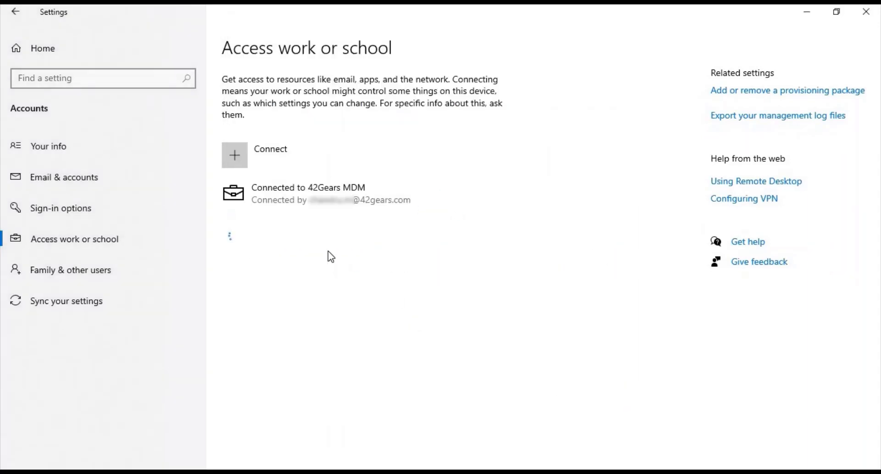